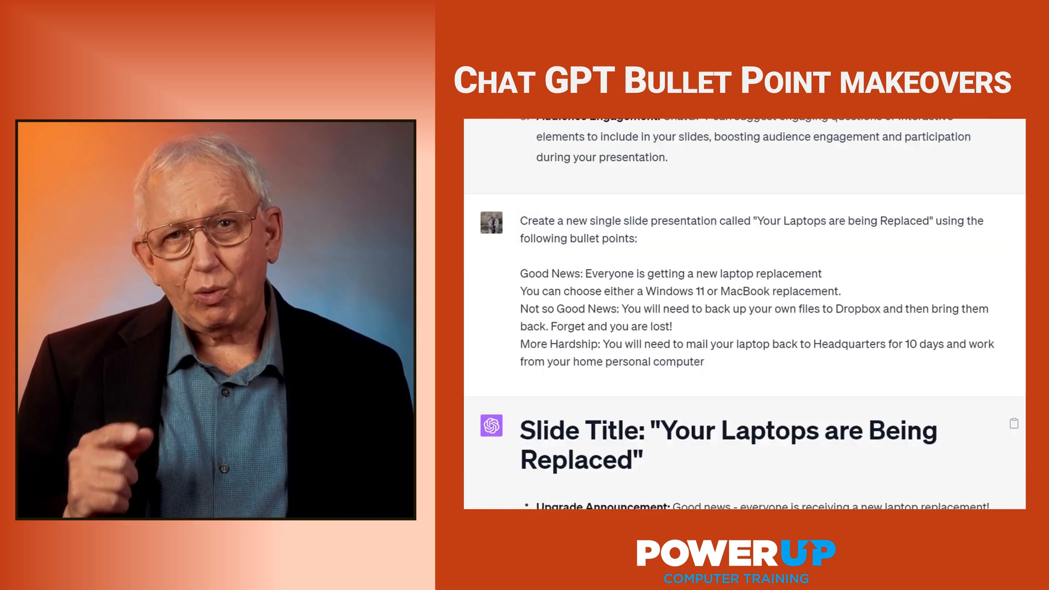
Go to chat.openai.com and draft the 'Your Laptops are being Replaced' slide request, fixing 'presenttion'
scroll(down, 3)
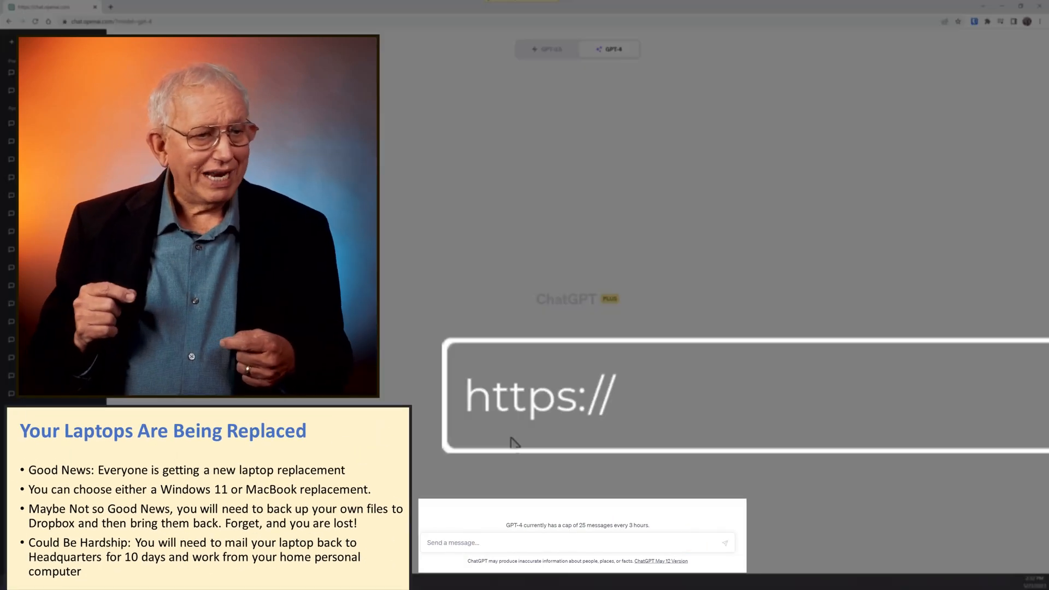
text(chat.openai.com/)
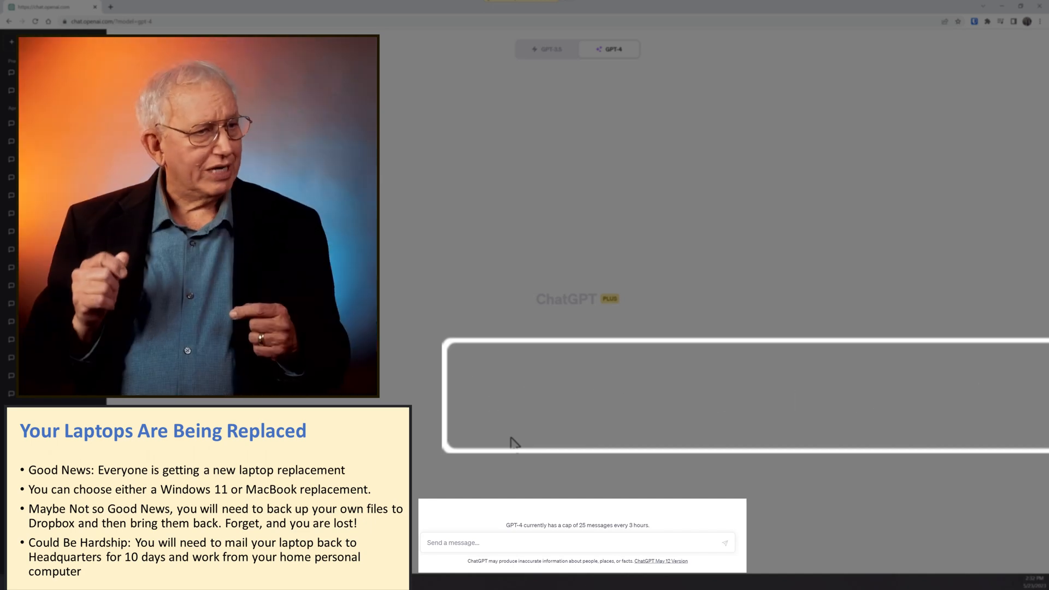
text(Create a new single slide)
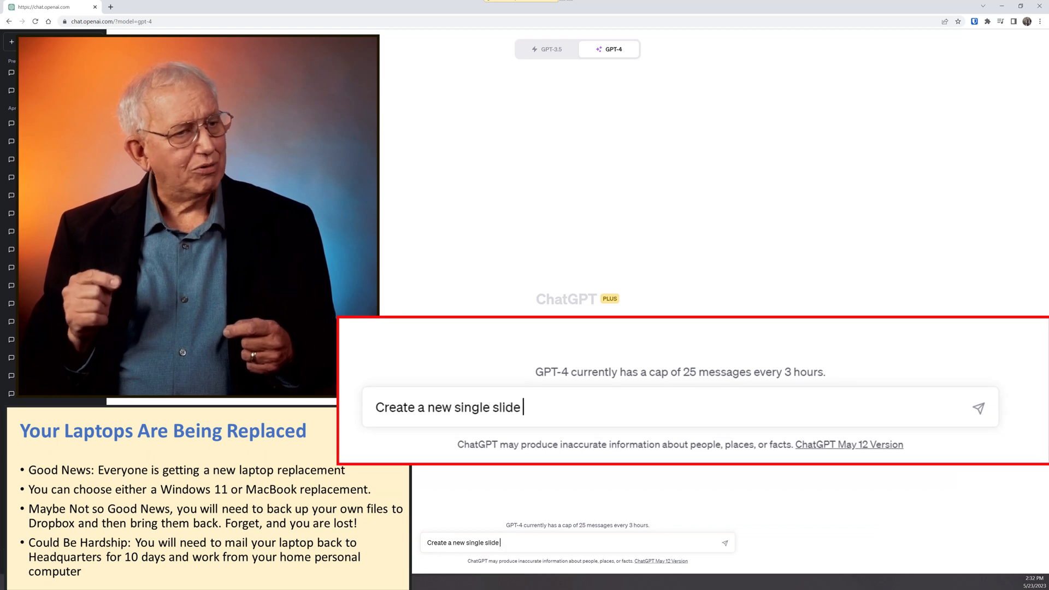
text(presenttion called "Your Laptops are being Replac)
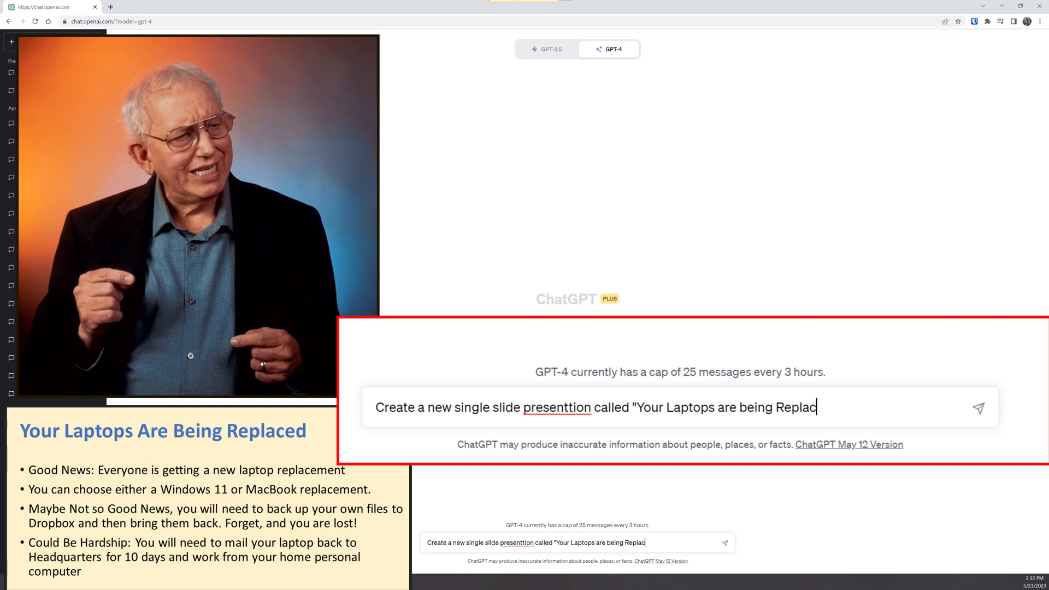
text(ed" using the following b)
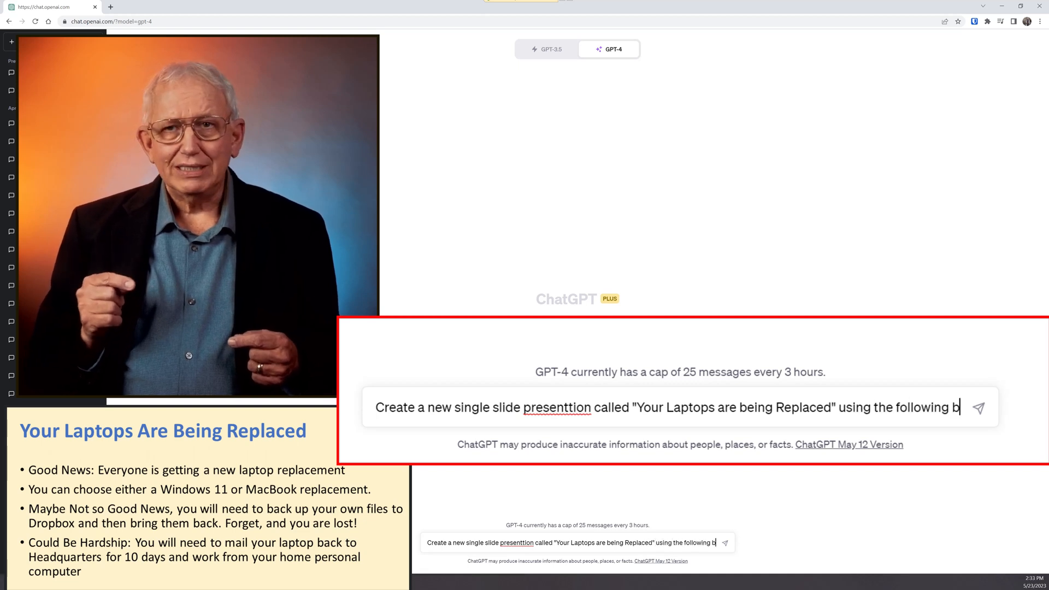
text(ullet points:)
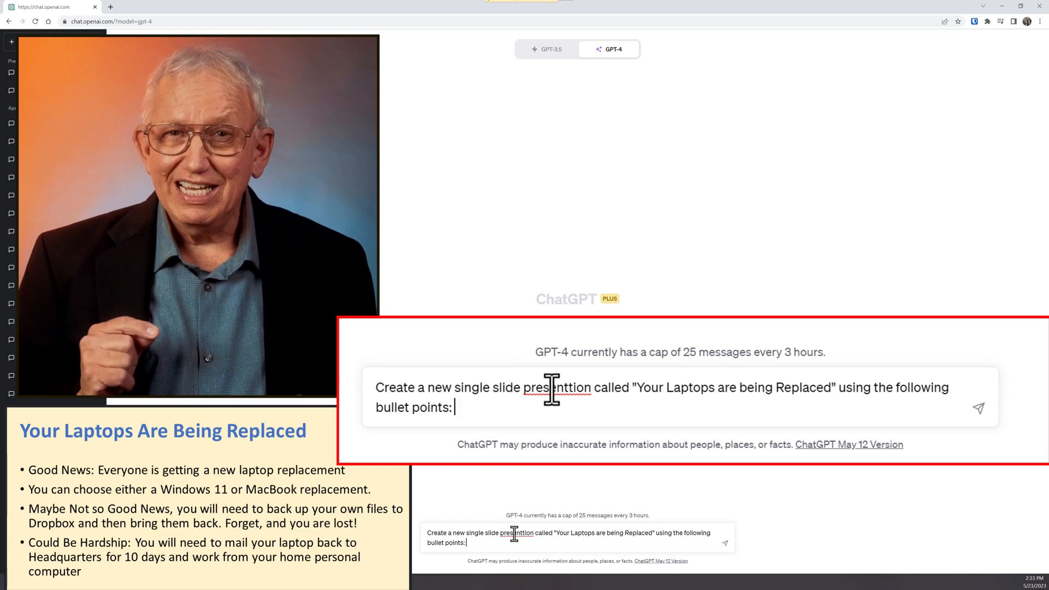
right_click(556, 388)
text(M)
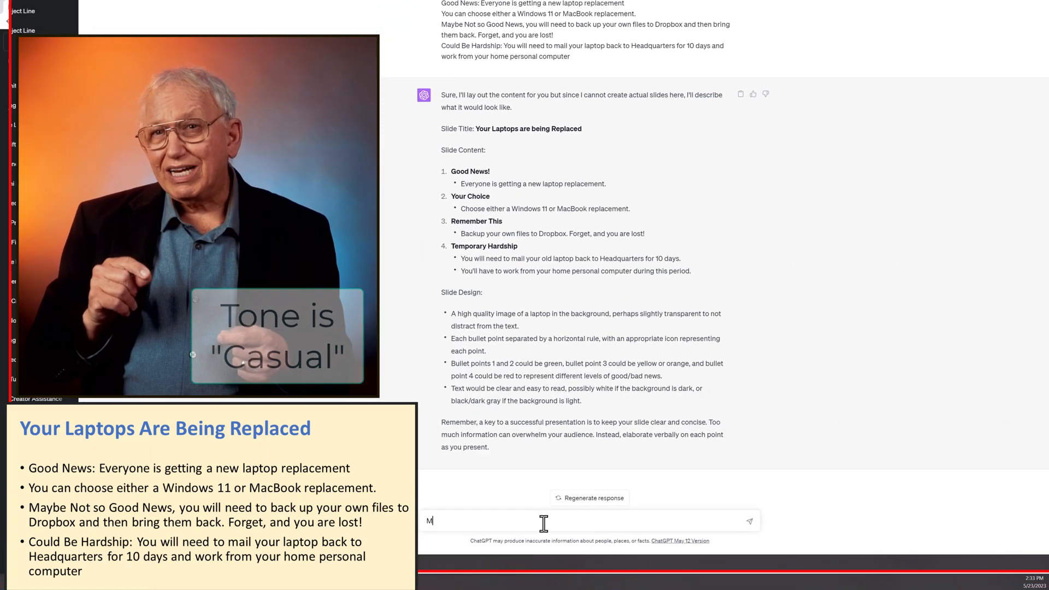
Send 'Make this more professional' and scroll through the reply
text(ake this more professio)
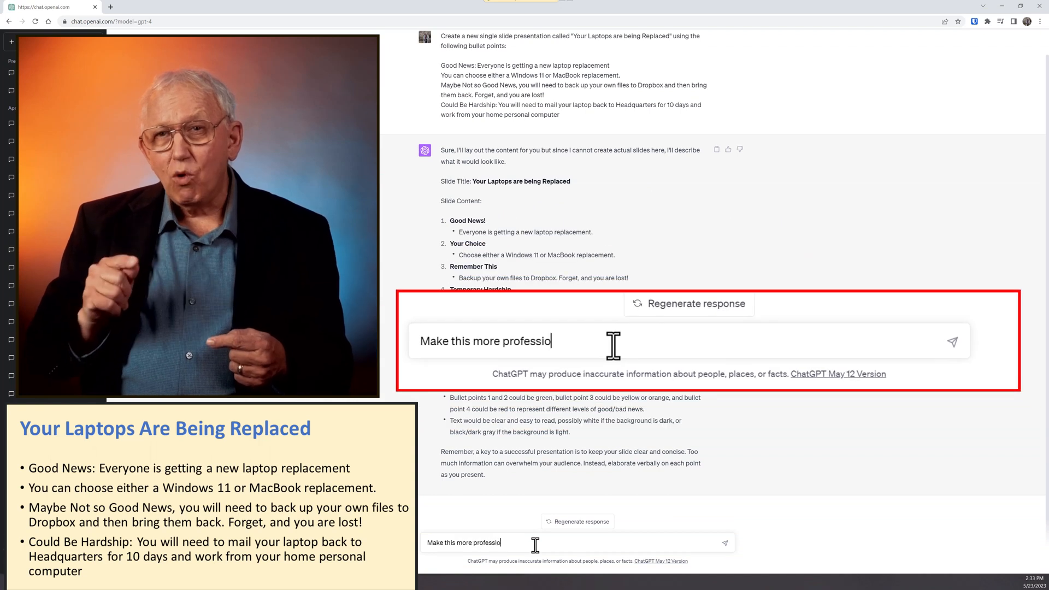
click(950, 341)
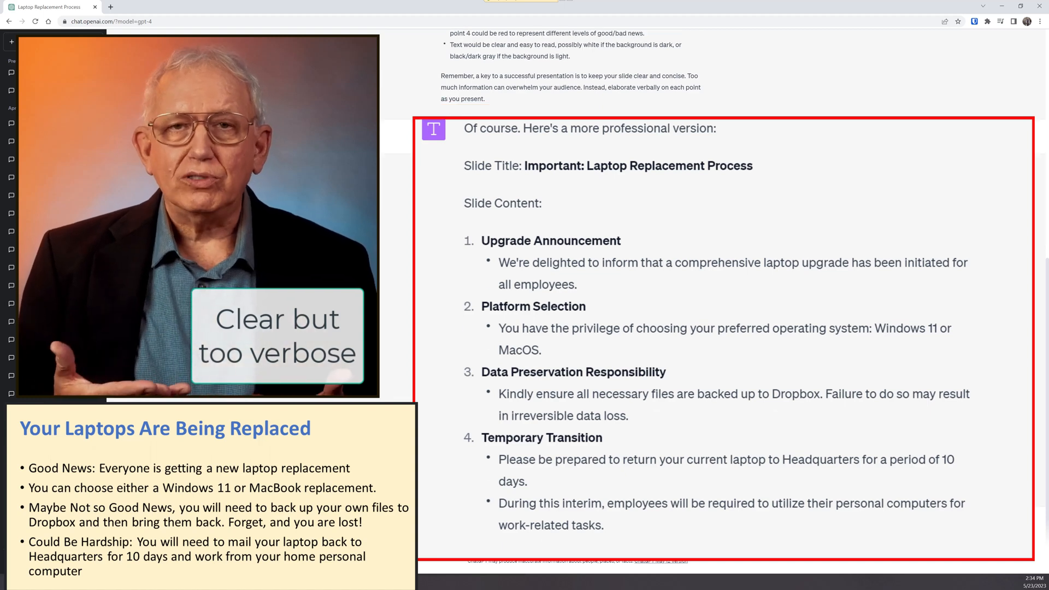
scroll(down, 3)
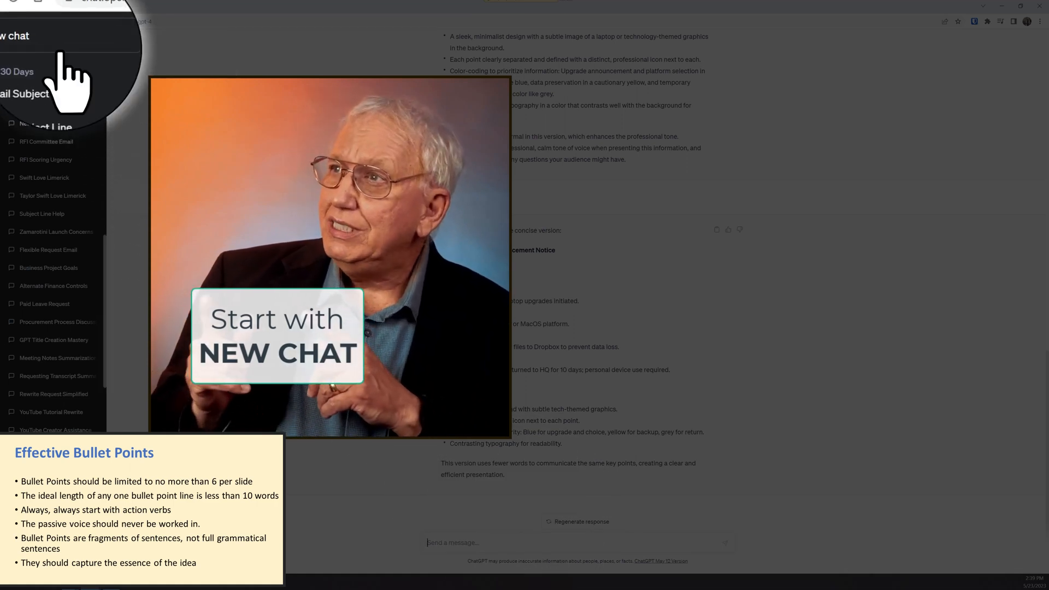
Open a new chat from the sidebar and select the GPT-4 model
click(32, 41)
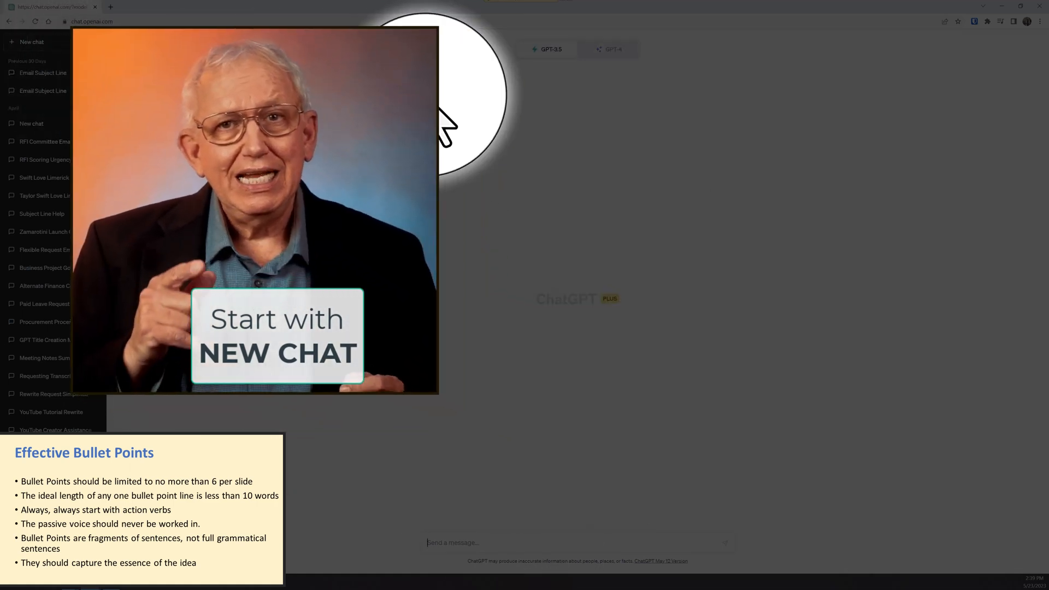
mouse_move(604, 48)
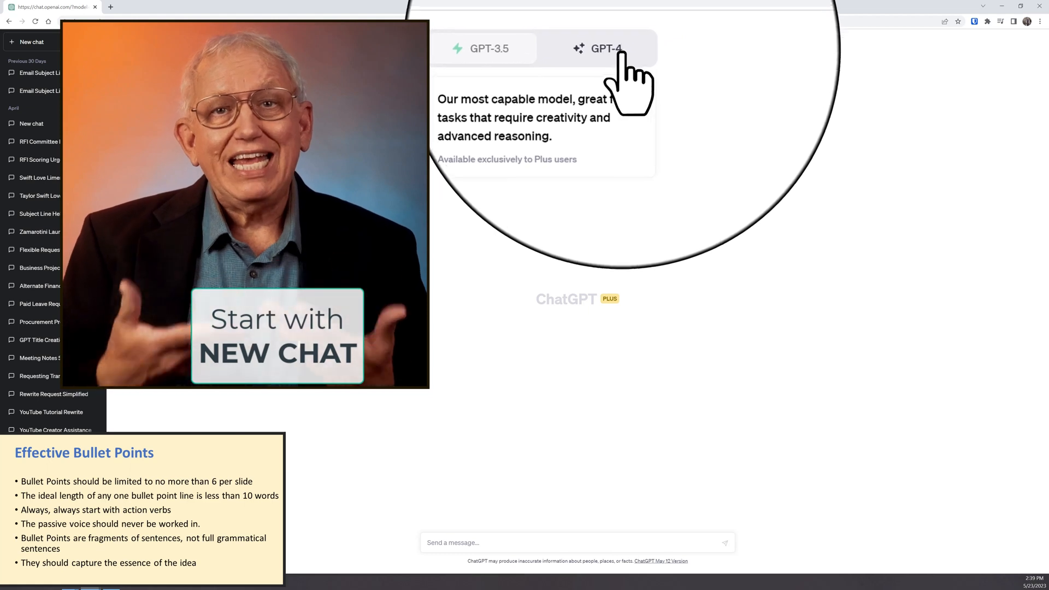
click(604, 48)
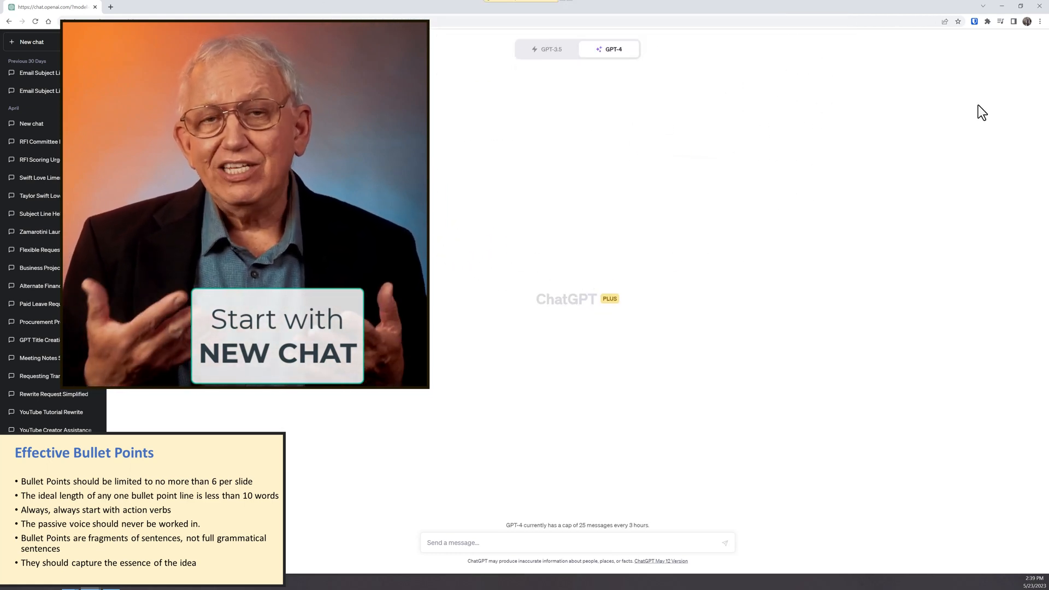
click(31, 41)
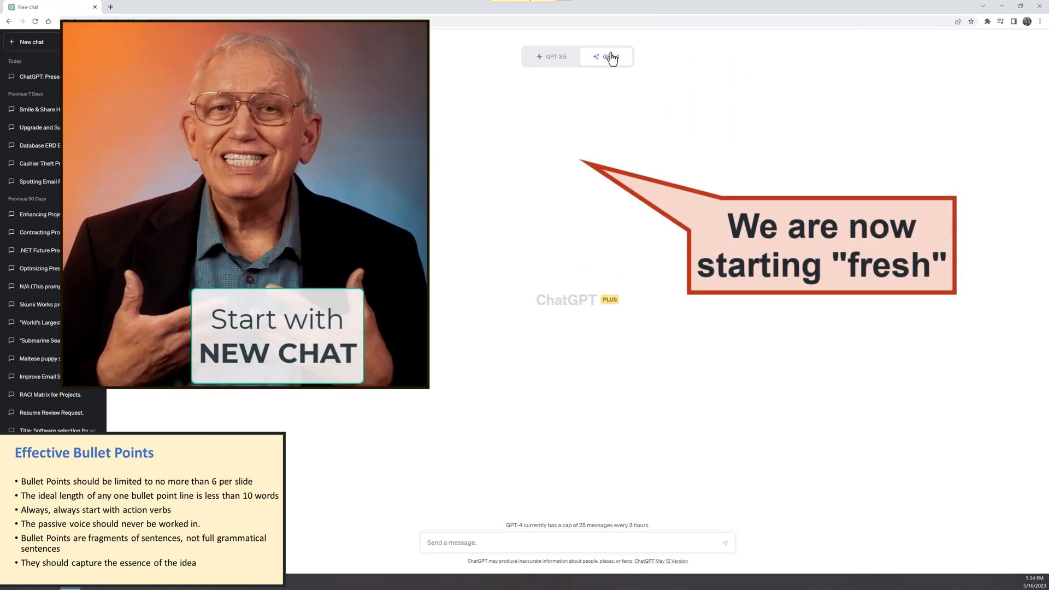
click(610, 56)
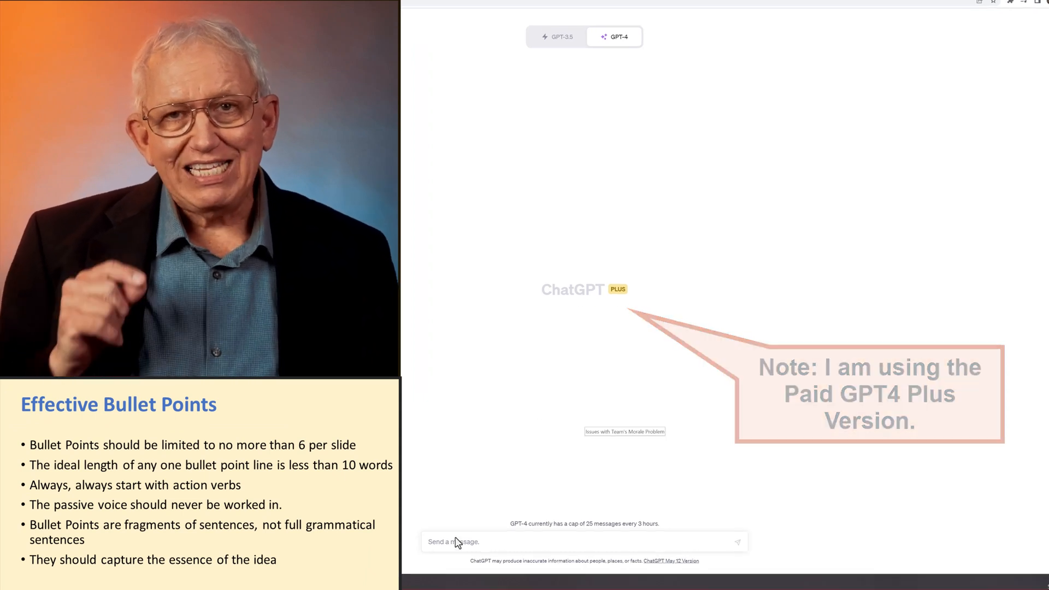
Paste the 'Fix this presentation slide bullet points' prompt and the six bullets, then send
right_click(498, 521)
text(Fix this presentation slide bullet points and keep on one slide:)
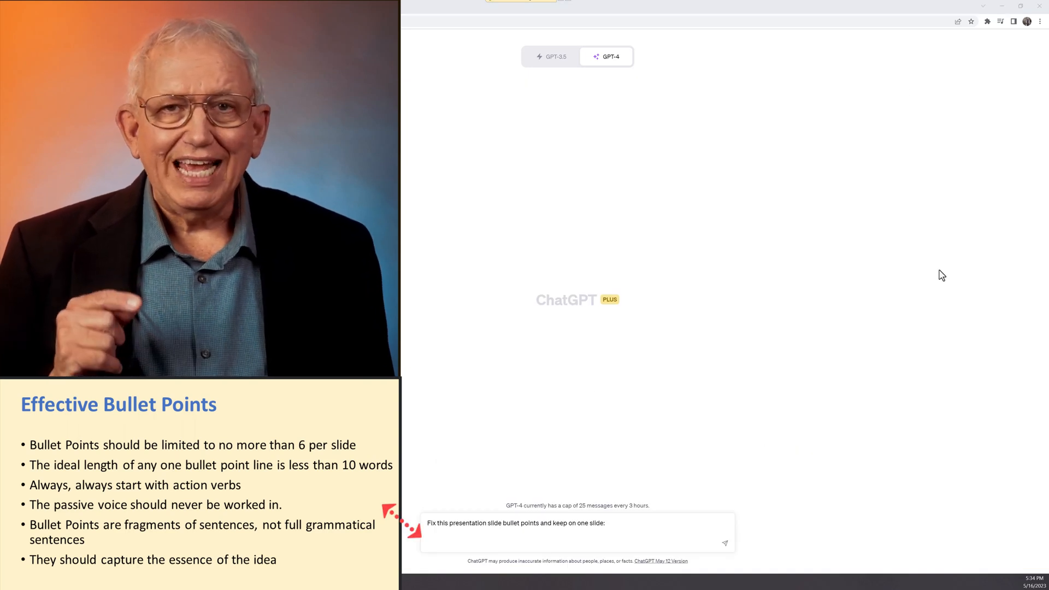
right_click(515, 529)
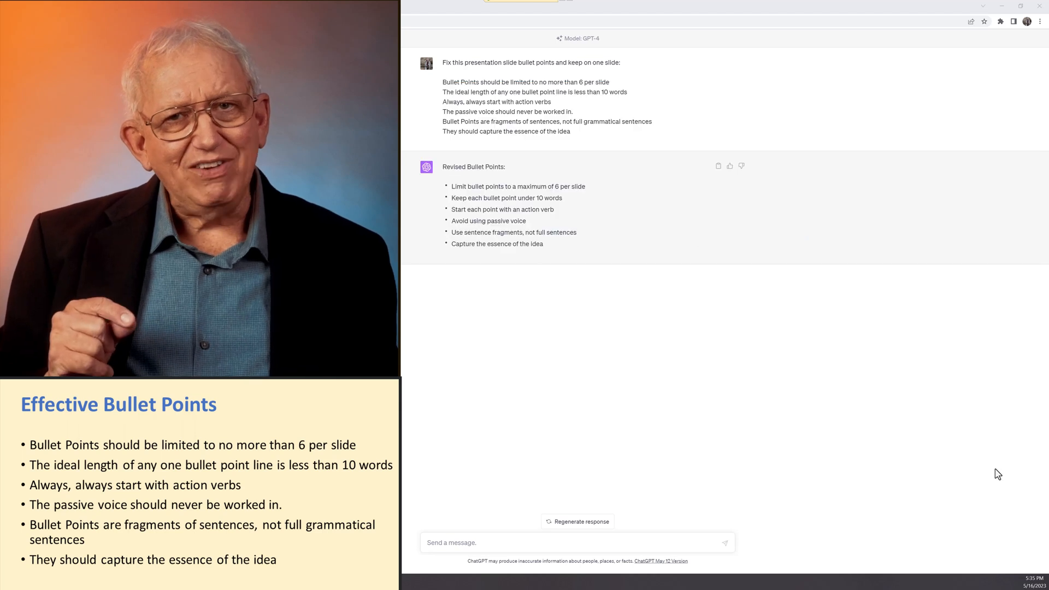
Send 'Make the bullet points more dynamic' and scroll through the punchier bullets
text(Make the bullet points more dynamic)
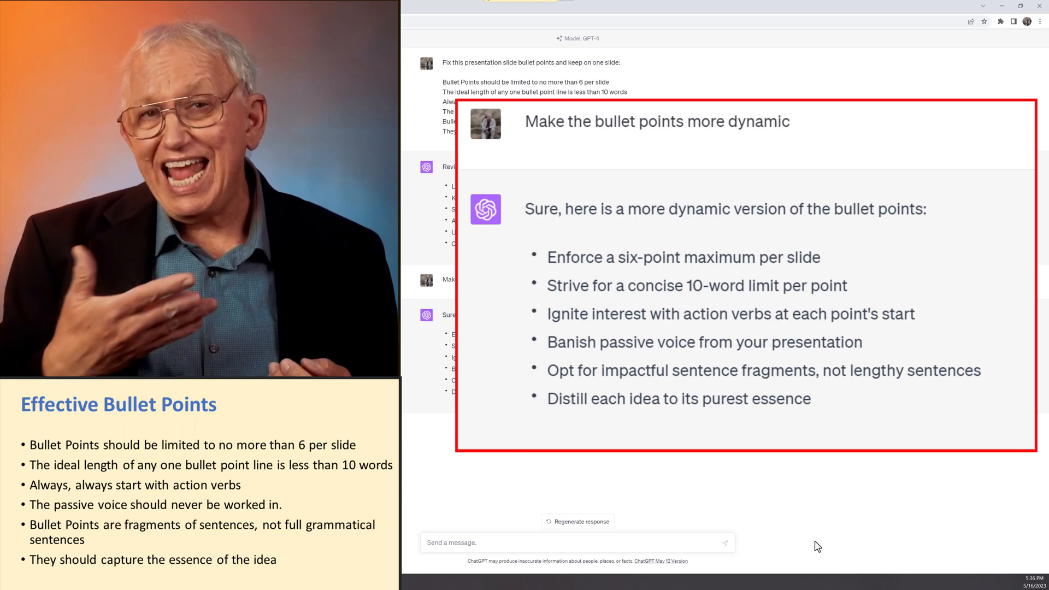
scroll(down, 3)
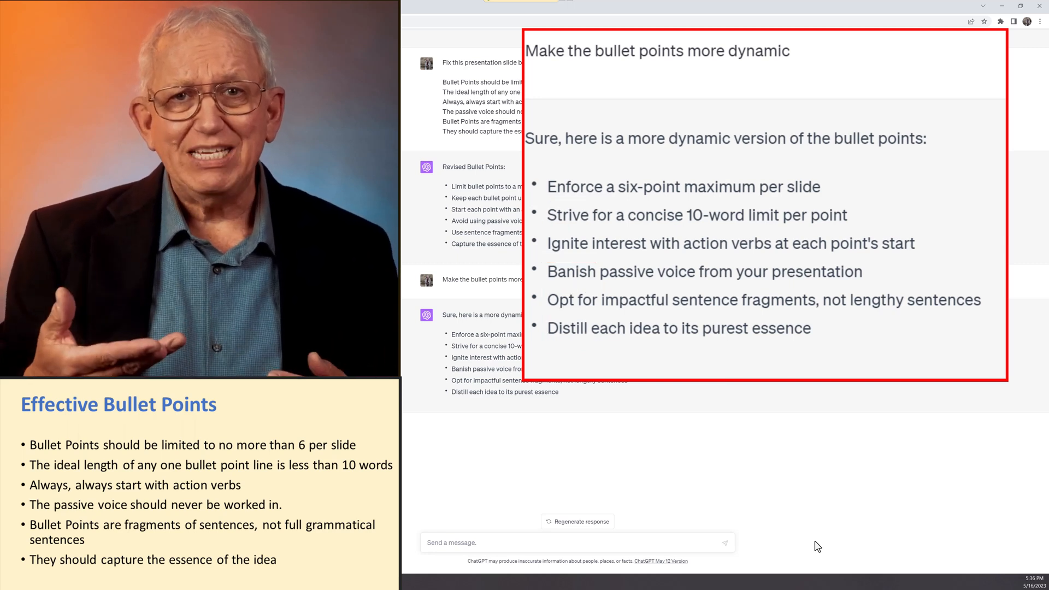
mouse_move(879, 540)
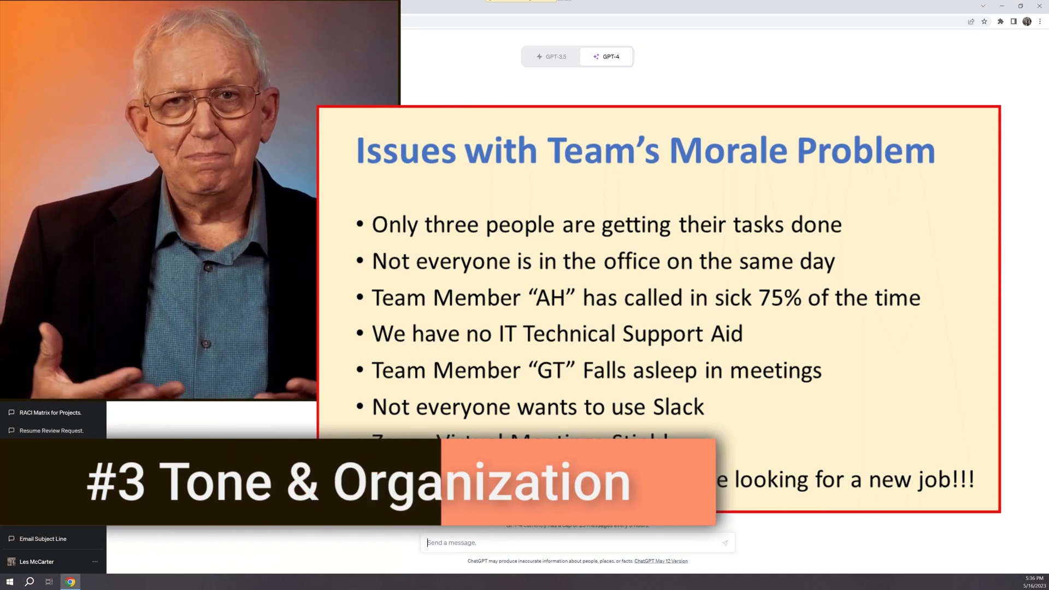
In a new GPT-4 chat, send the fix request for 'Issues with Team's Morale Problem' with eight bullets
click(551, 56)
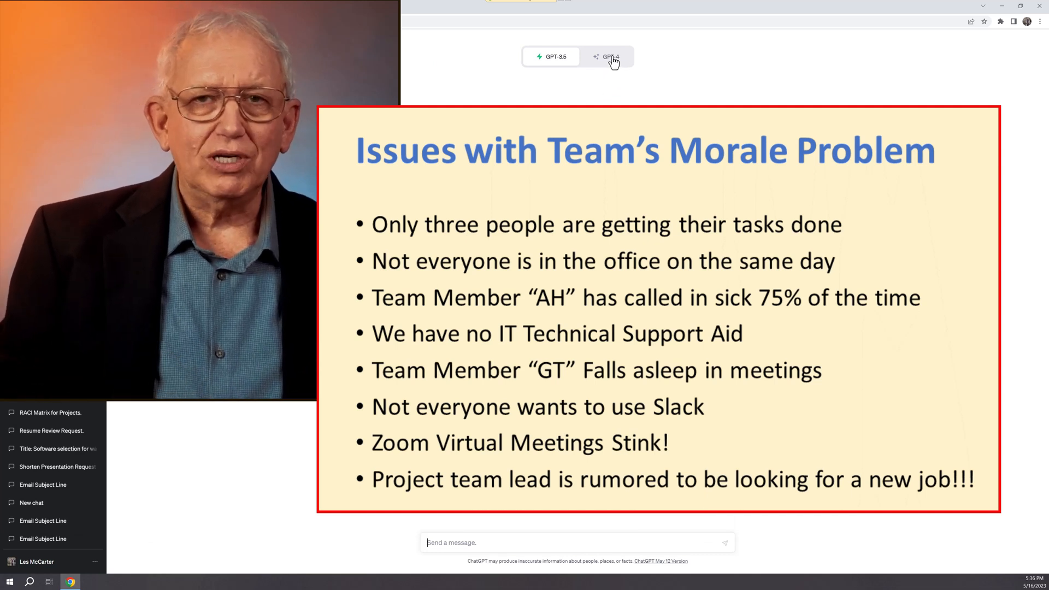
mouse_move(607, 57)
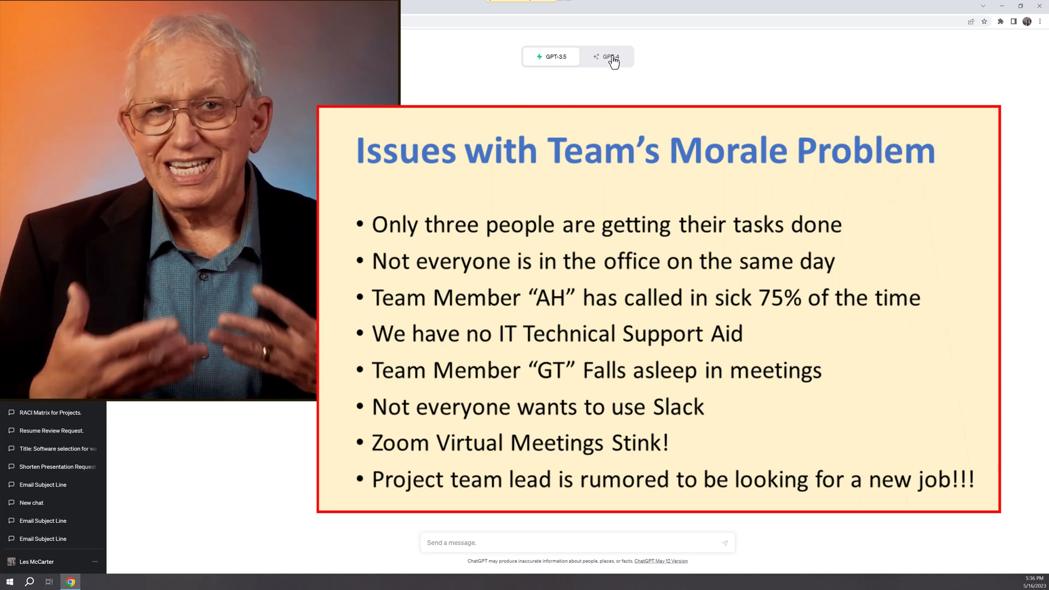
click(605, 57)
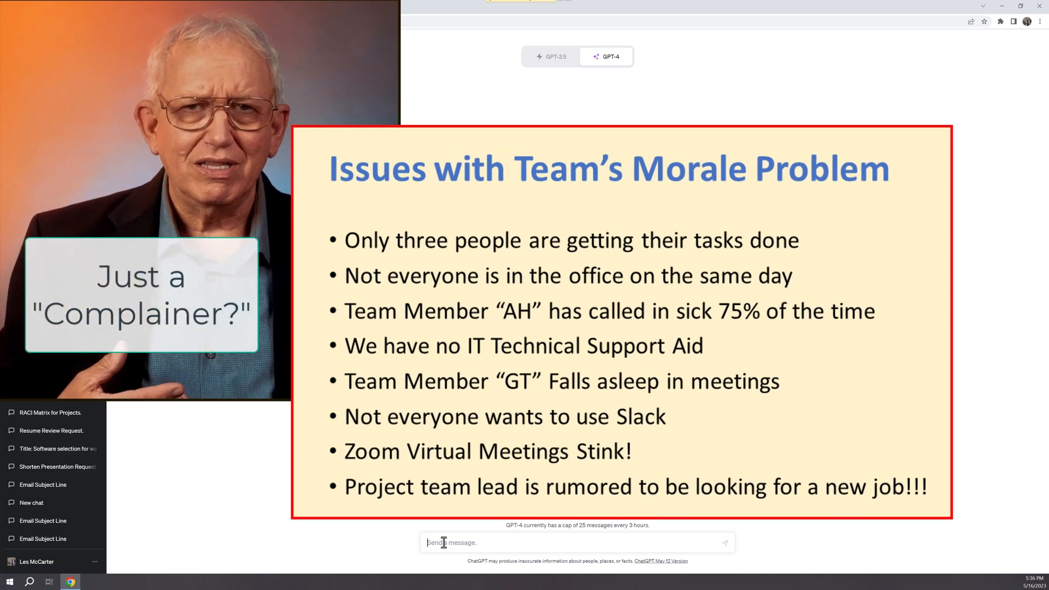
text(Fix this slide called "Issues with Team's Morale Problem" based on these bullet points:)
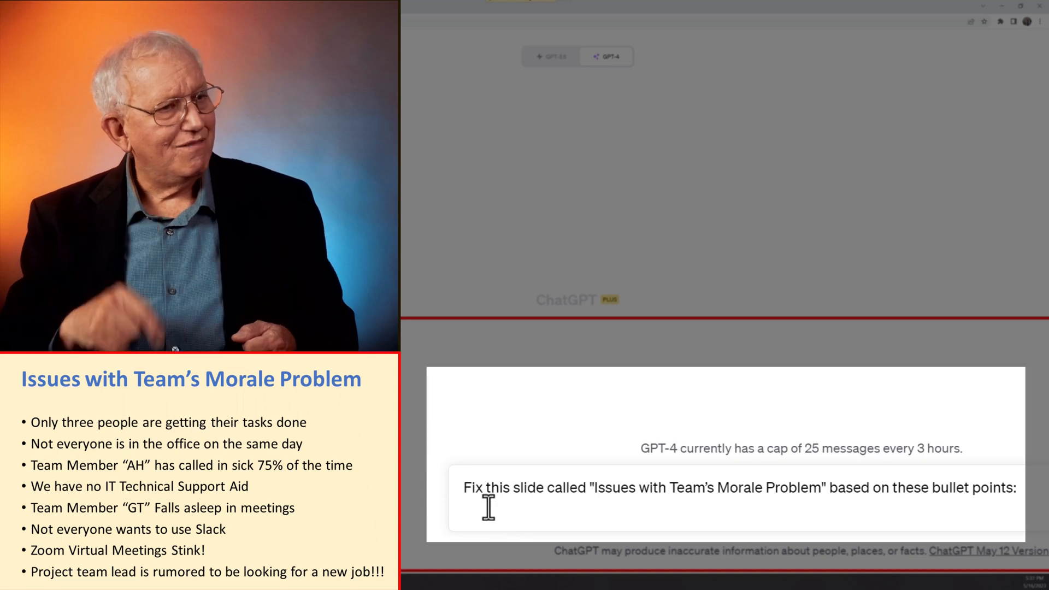
click(715, 541)
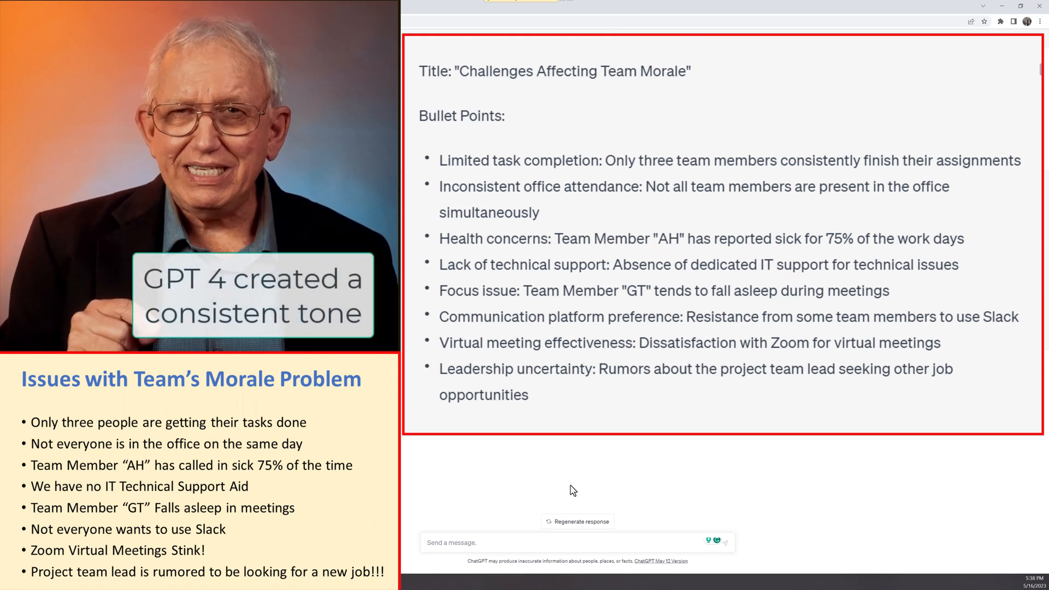
mouse_move(548, 491)
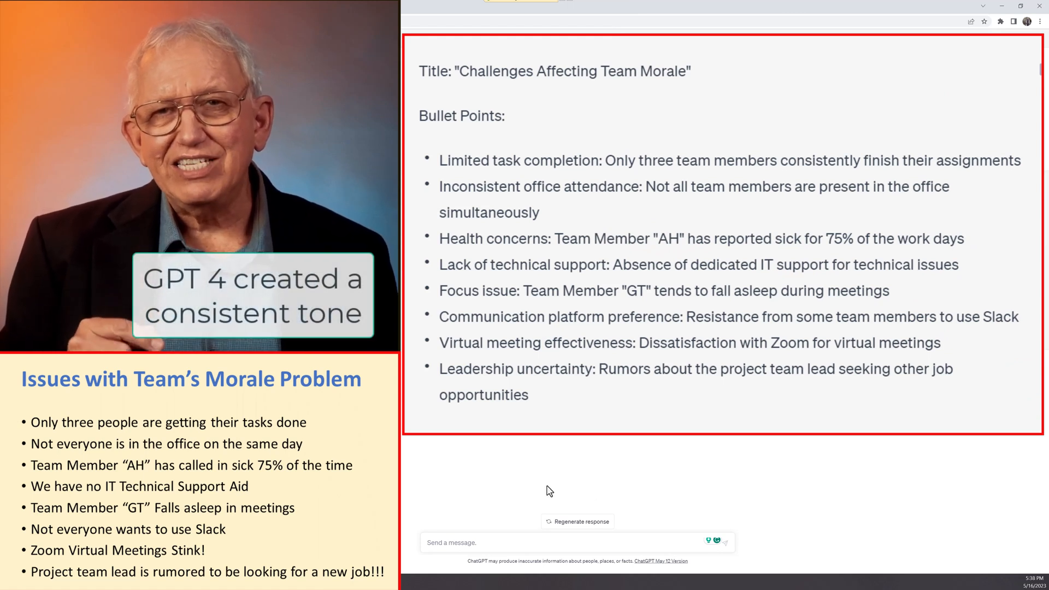
mouse_move(535, 494)
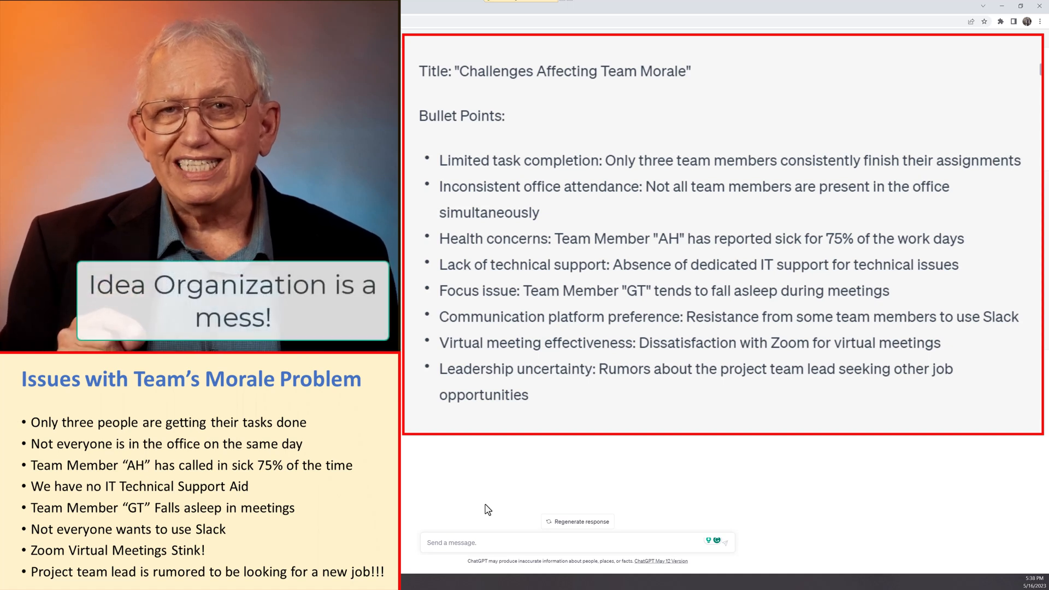
mouse_move(477, 516)
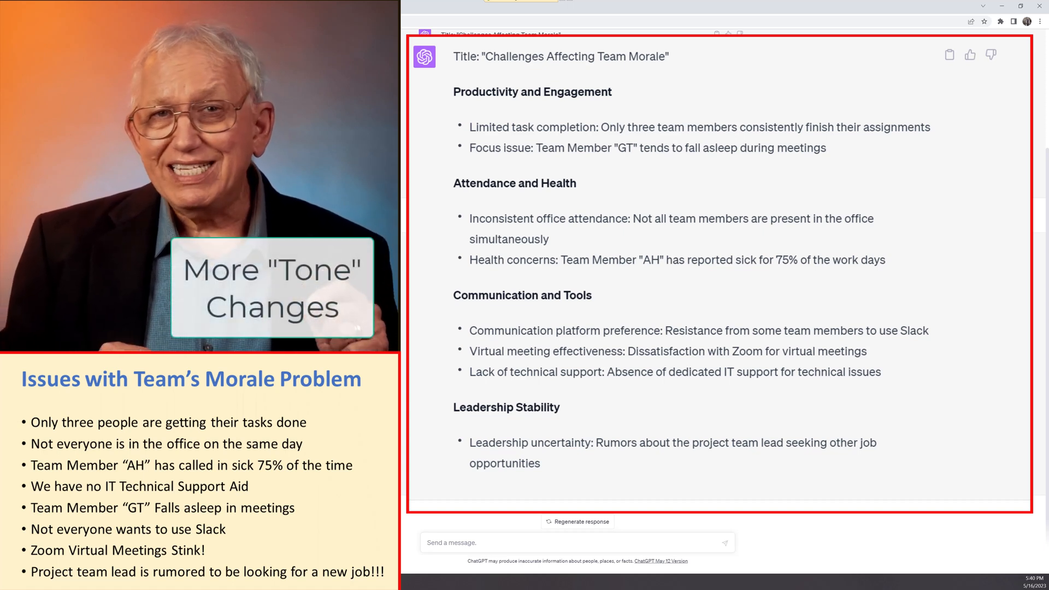
Send 'Make it more URGENT and use FEWER WORDS' and scroll through the reply
text(Make it more URGE)
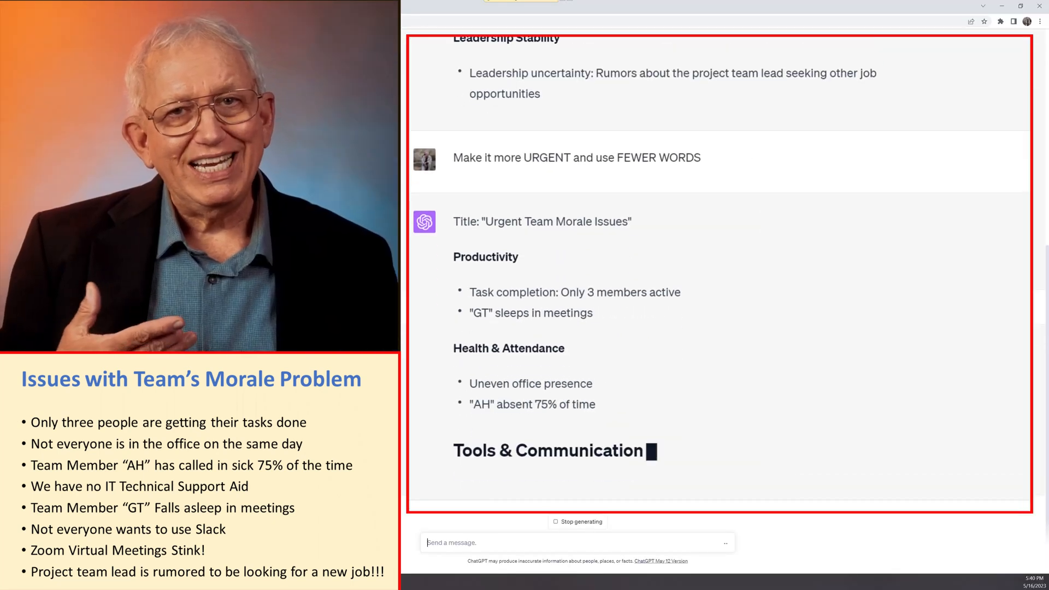
scroll(down, 3)
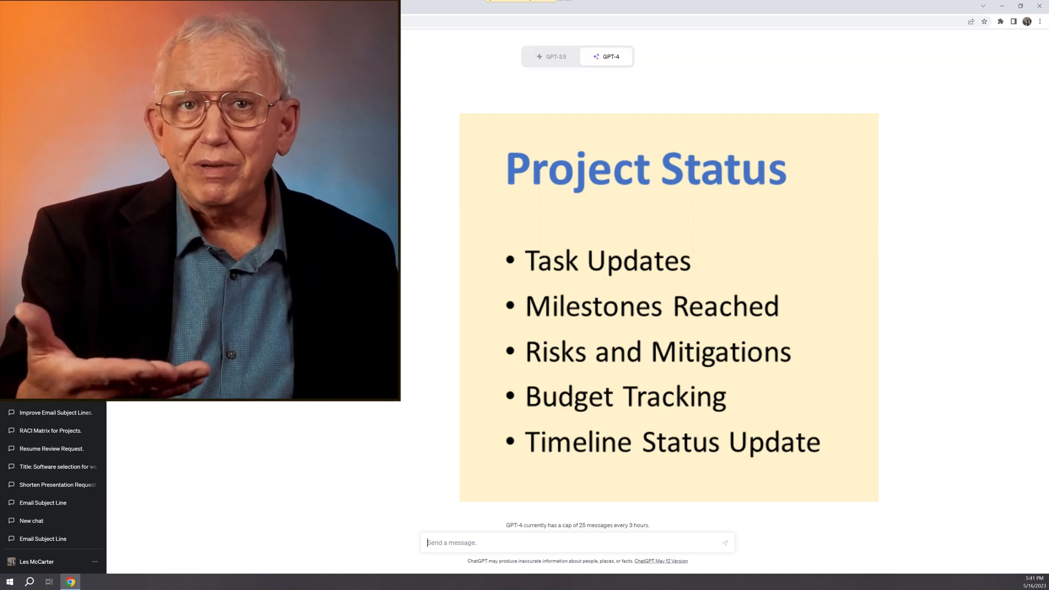
In a new GPT-4 chat, draft 'What is missing from this PowerPoint slide called "Project Status"'
click(551, 56)
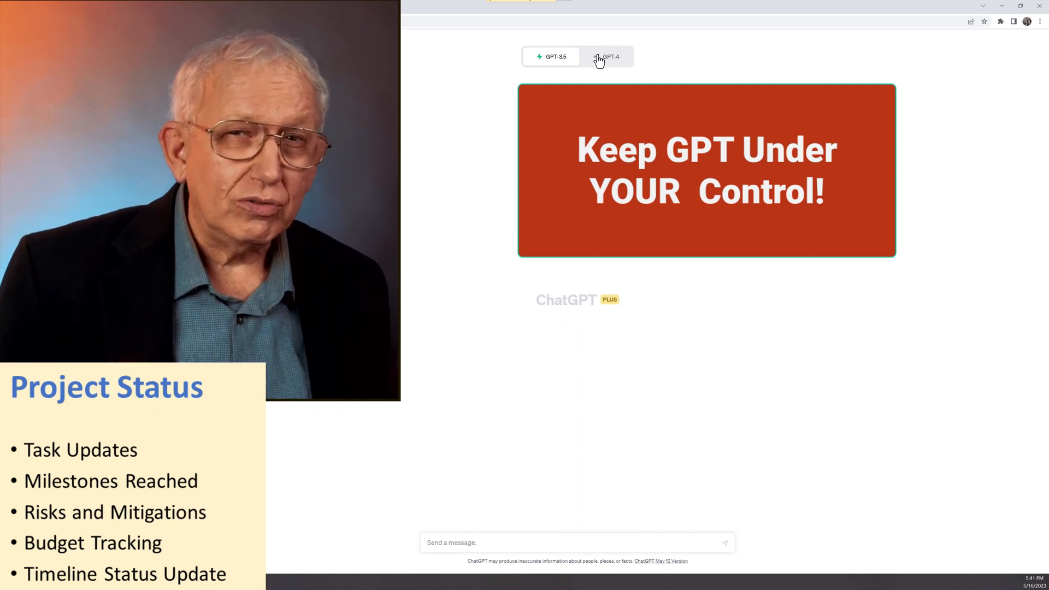
click(606, 56)
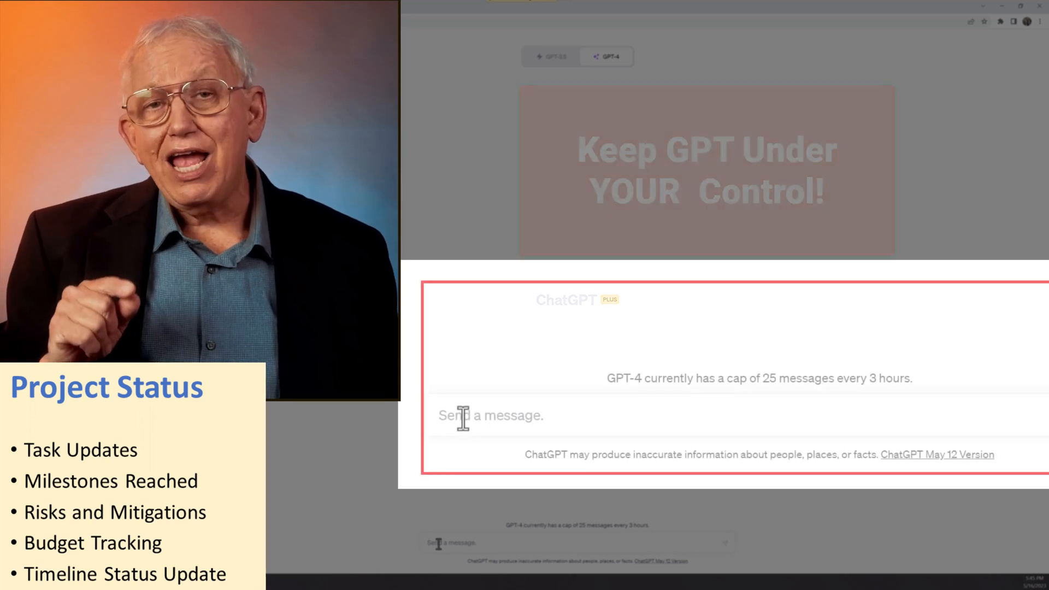
text(What is missing from this PowerPoint slide called "Project Status")
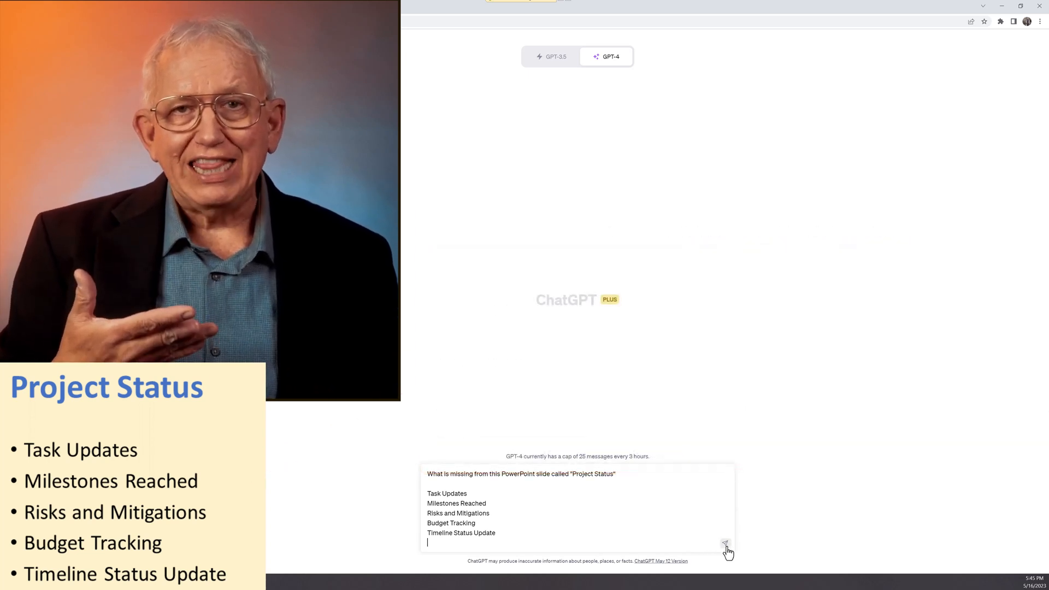
Submit the Project Status question and place the cursor in the message box for a follow-up
click(725, 542)
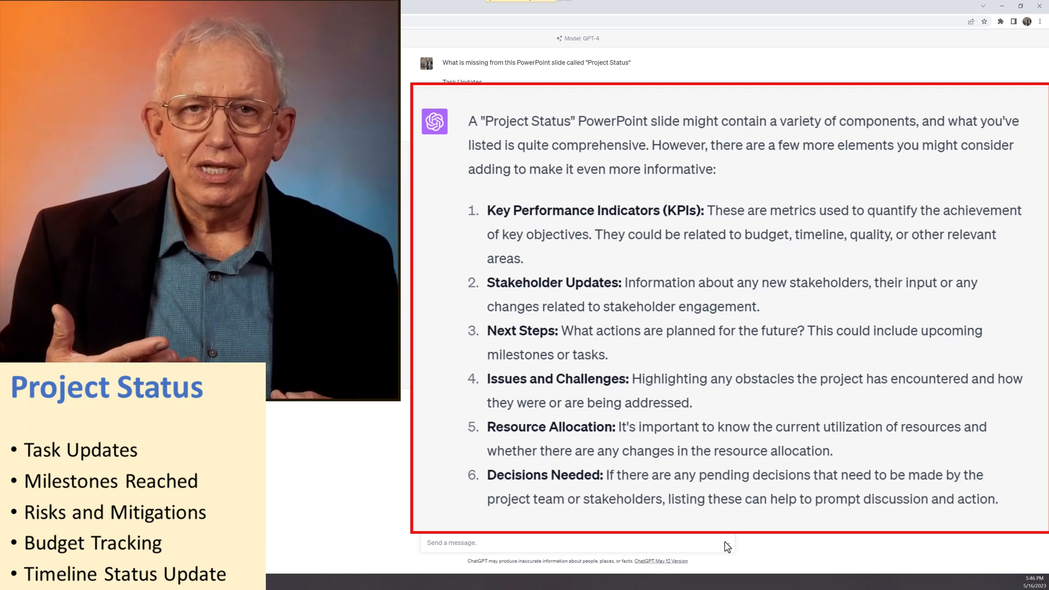
click(492, 542)
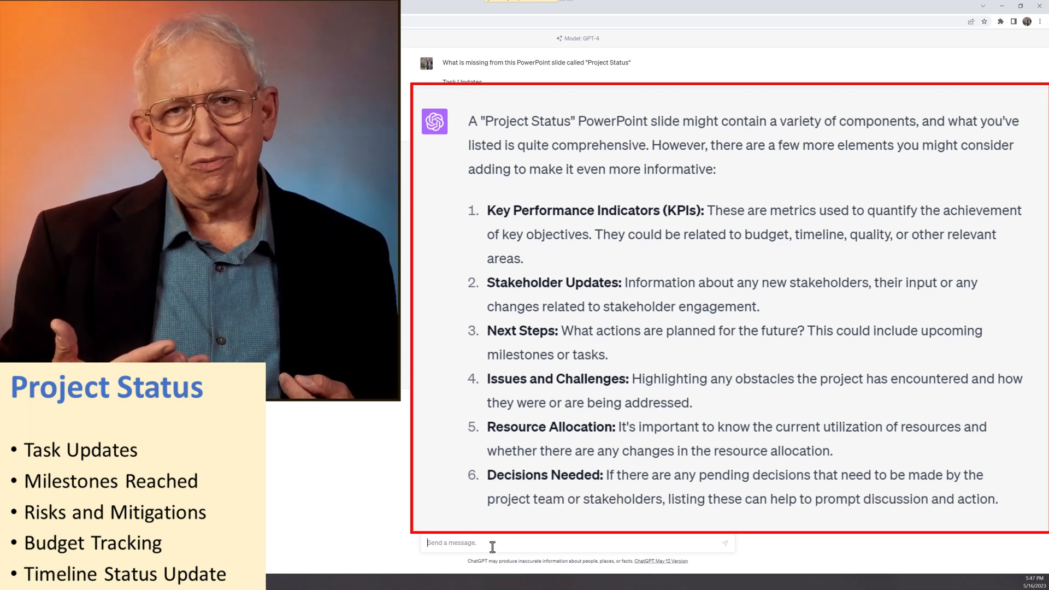